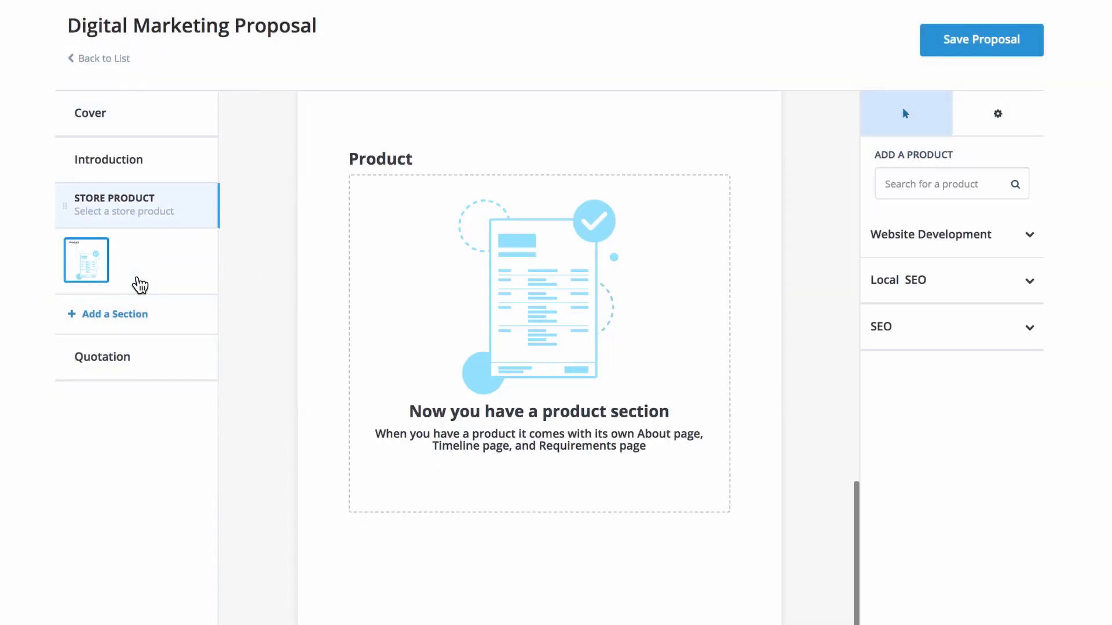
Add SEO Prime at $2,997.00 to the product section and open its quotation pricing.
{"action": "left_click", "coordinate": [950, 326]}
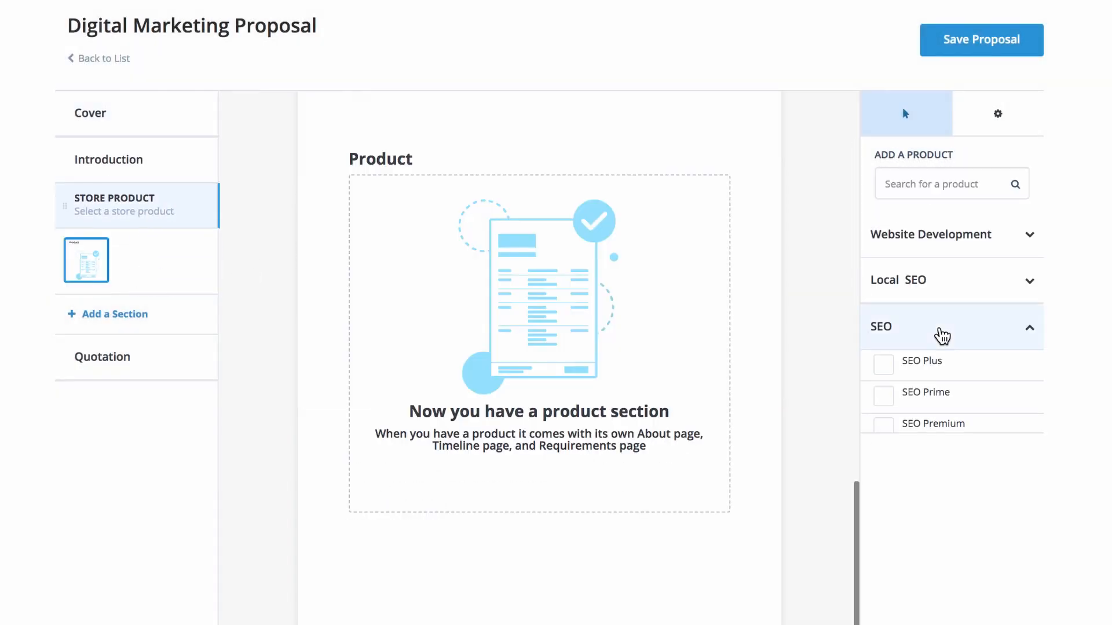
{"action": "left_click", "coordinate": [951, 327]}
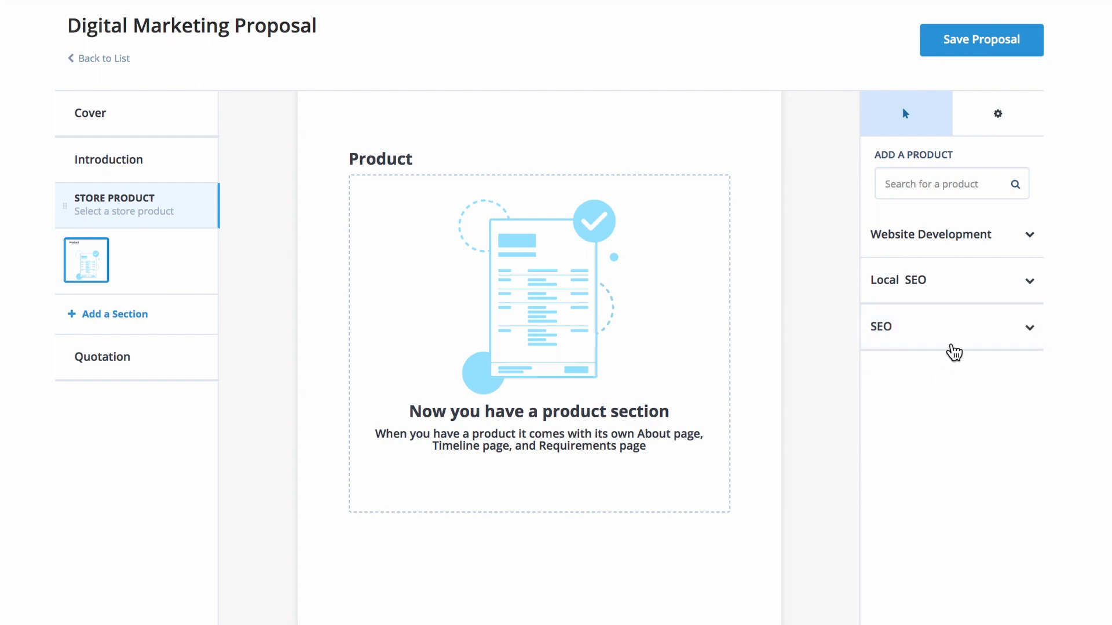
{"action": "left_click", "coordinate": [951, 326]}
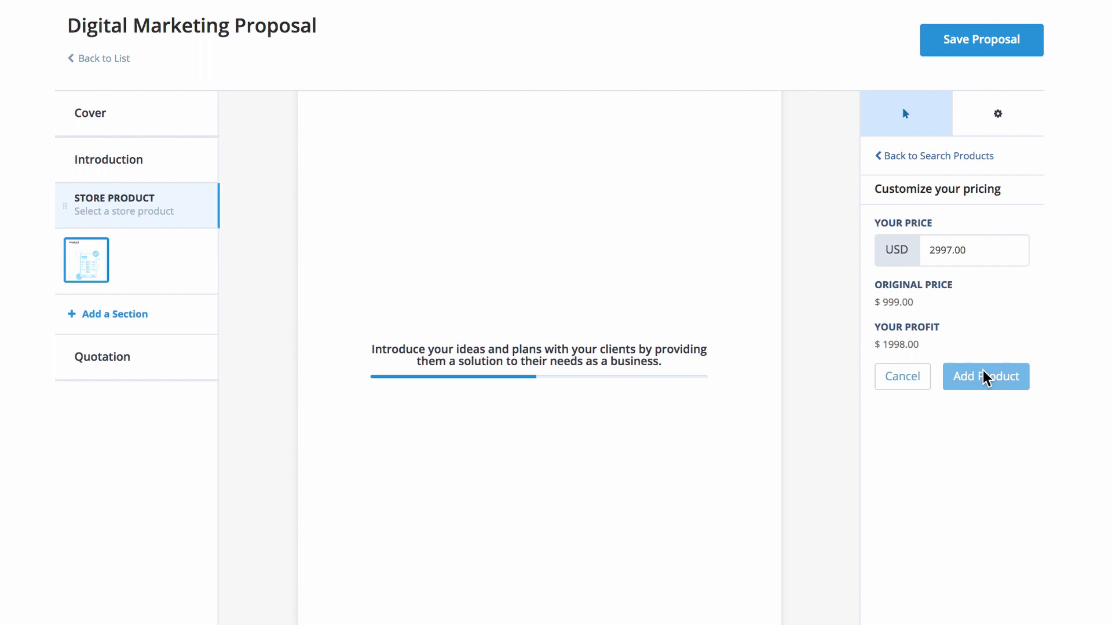
{"action": "left_click", "coordinate": [986, 377]}
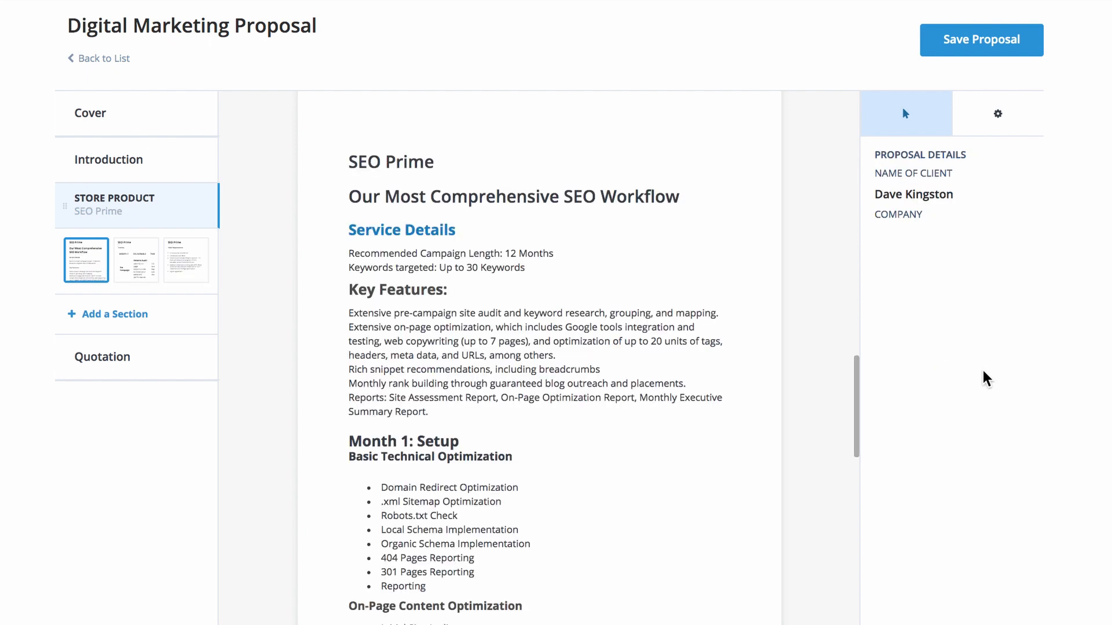
{"action": "mouse_move", "coordinate": [929, 454]}
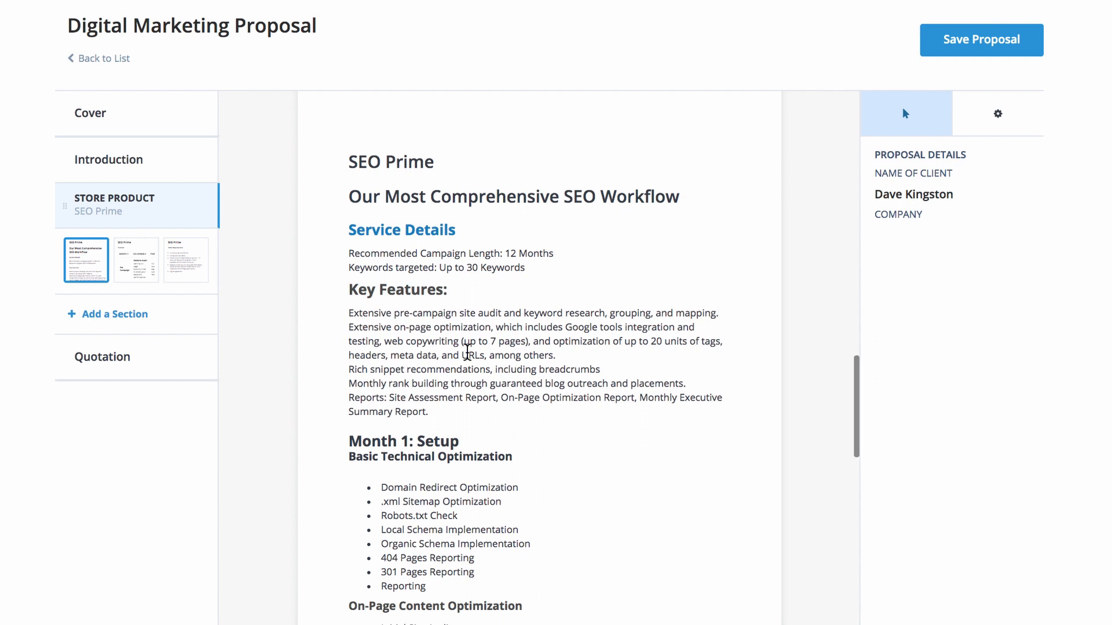
{"action": "left_click", "coordinate": [101, 356]}
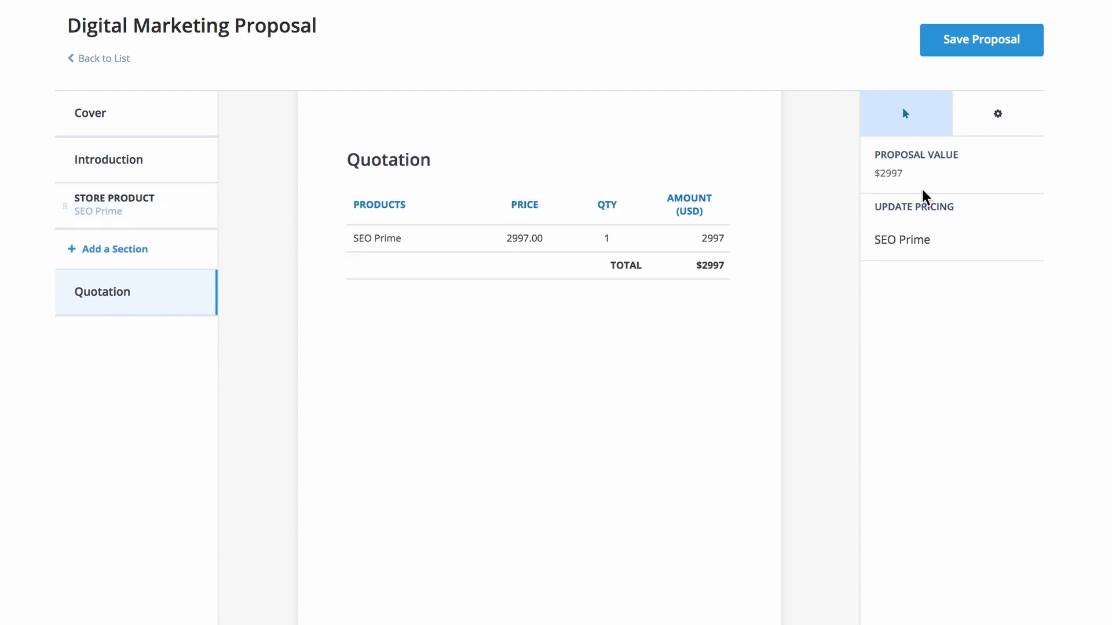
{"action": "mouse_move", "coordinate": [990, 117]}
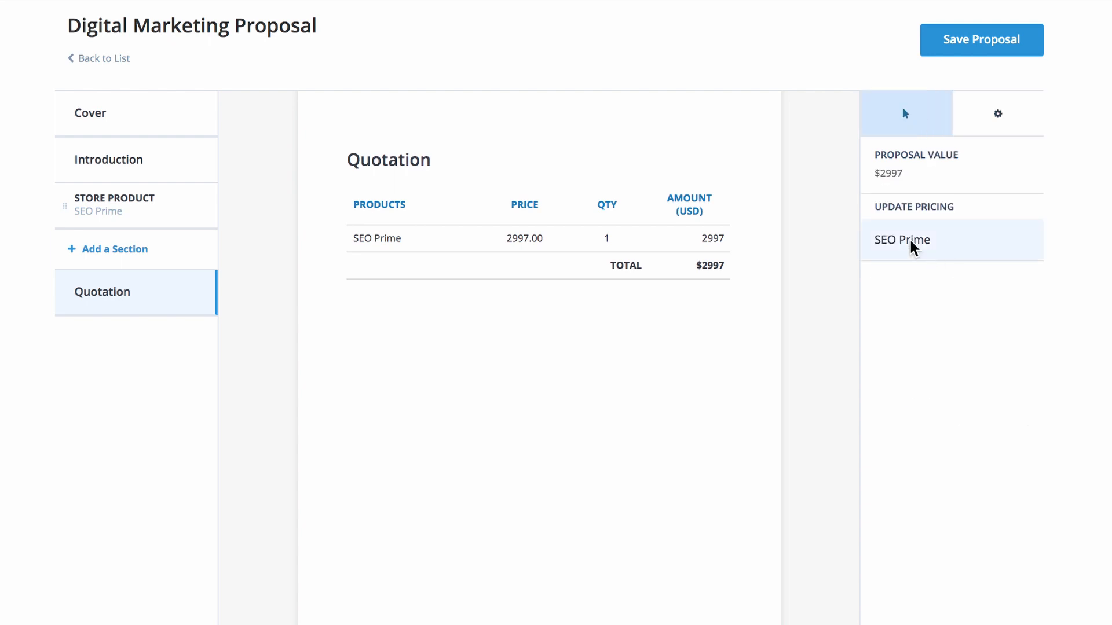
{"action": "left_click", "coordinate": [903, 240]}
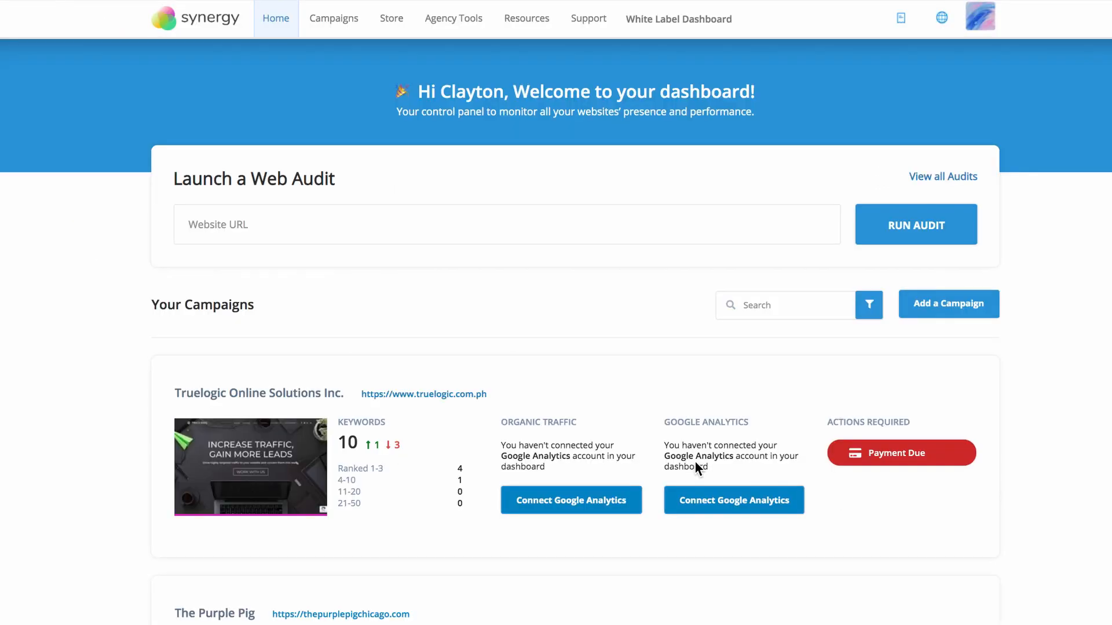
Go to Agency Tools > Proposal Builder to reach the existing proposals list.
{"action": "left_click", "coordinate": [452, 18]}
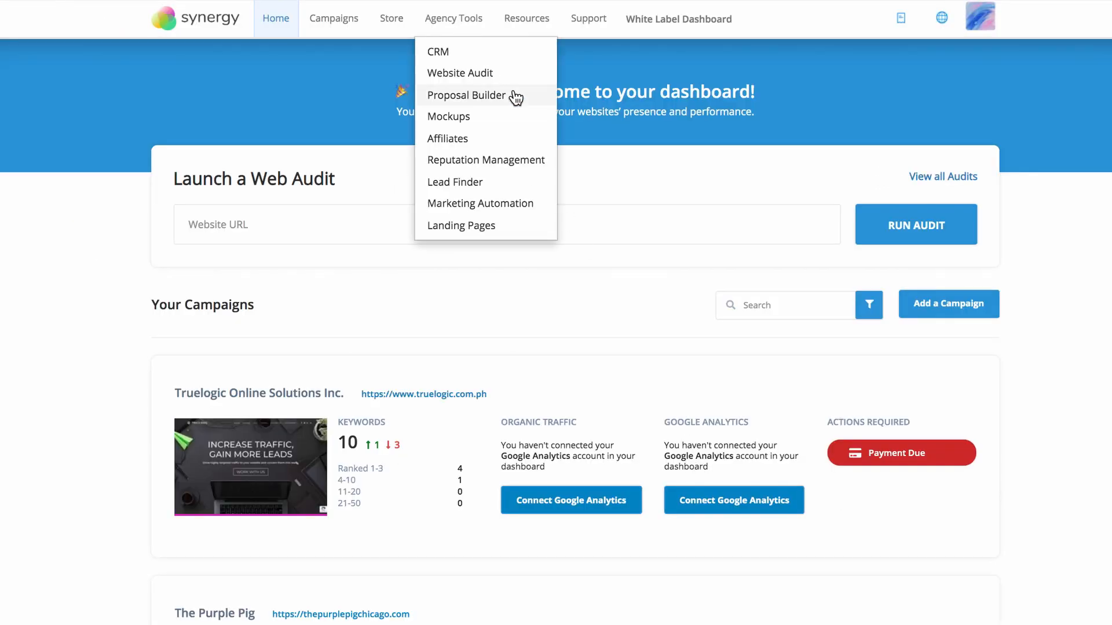
{"action": "left_click", "coordinate": [467, 95]}
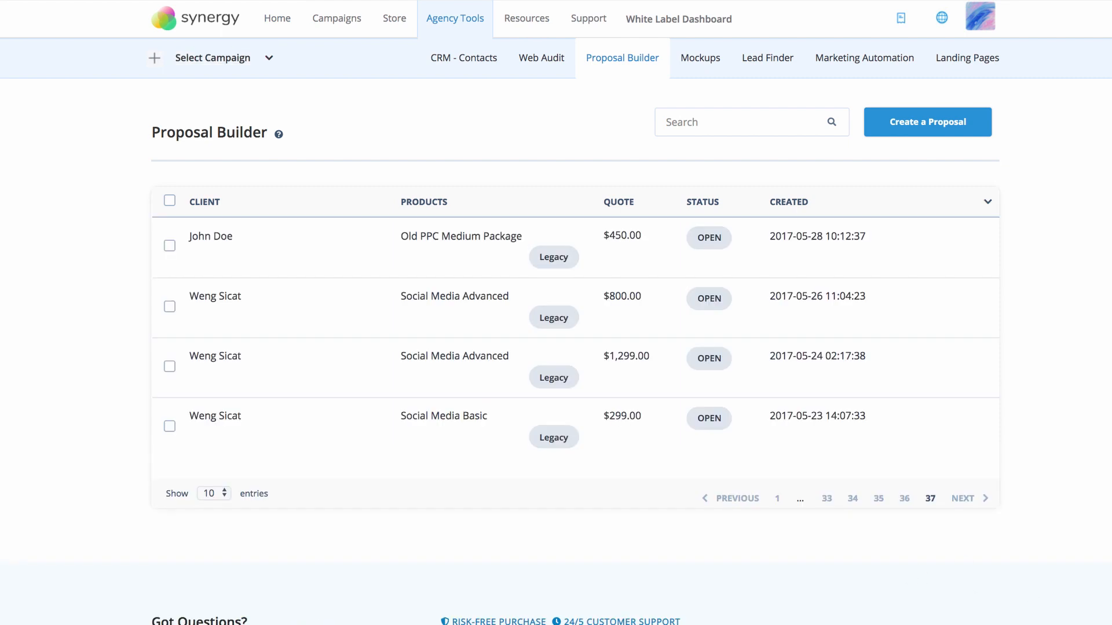
{"action": "left_click", "coordinate": [927, 121]}
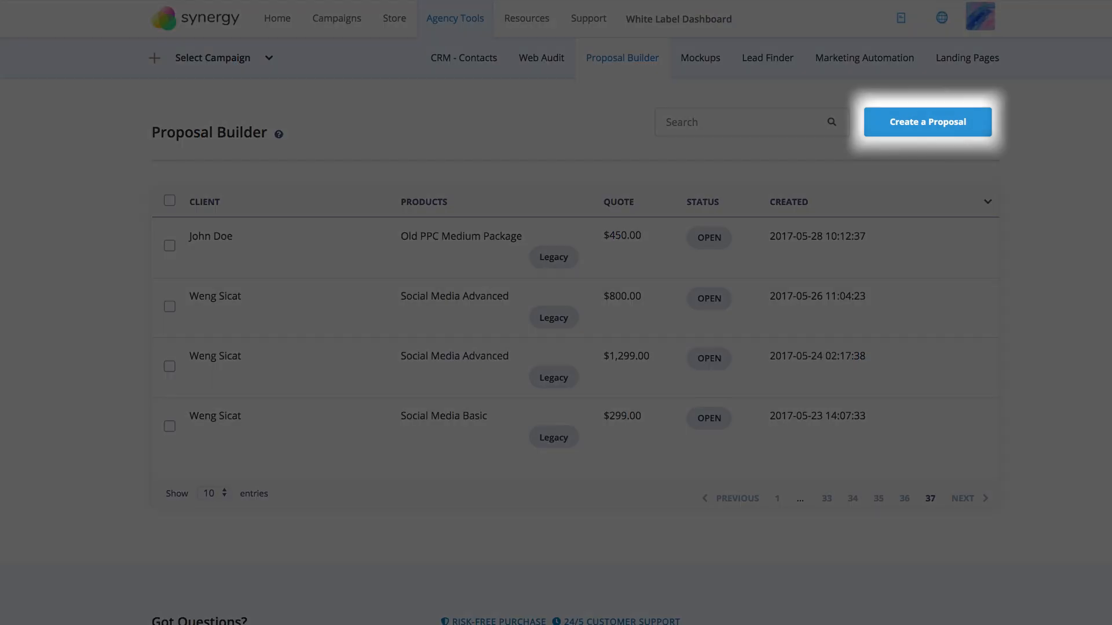
{"action": "left_click", "coordinate": [926, 121]}
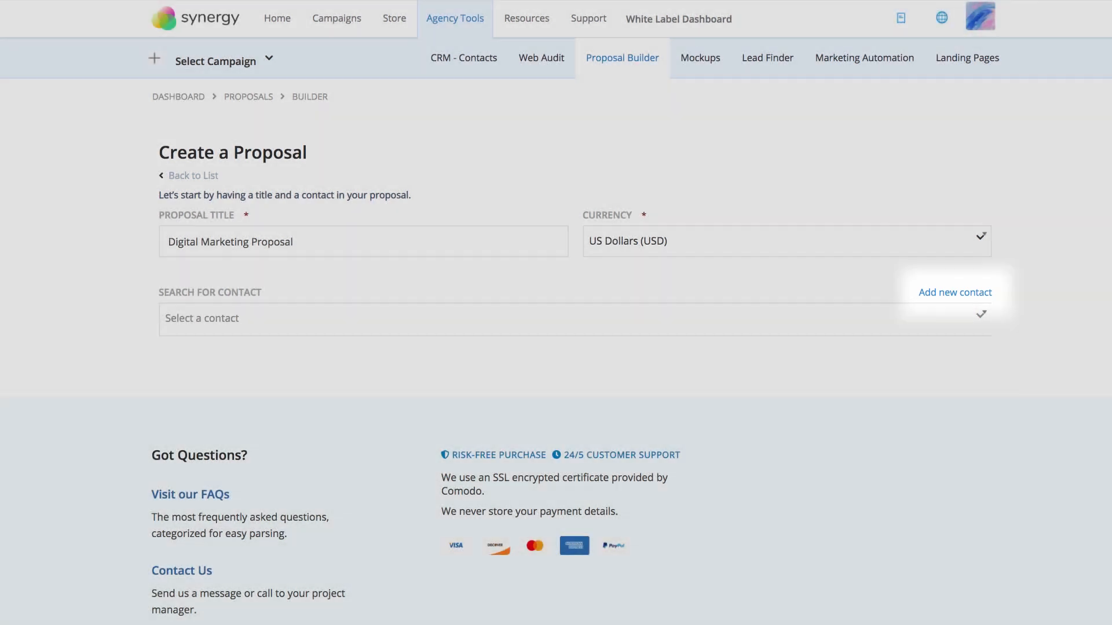
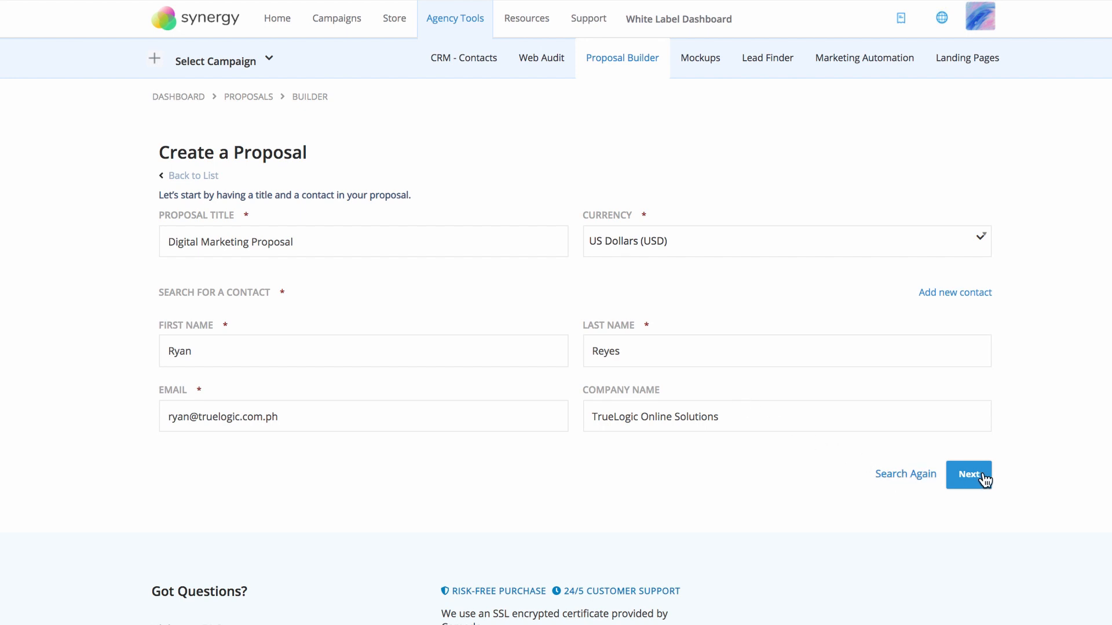
{"action": "left_click", "coordinate": [969, 474]}
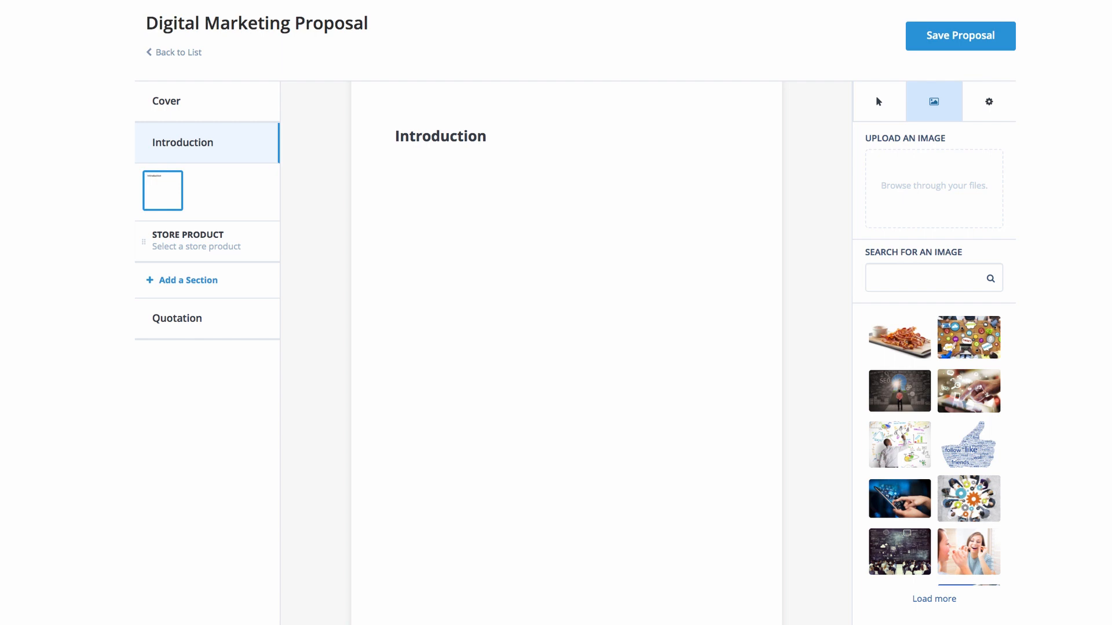
Review the proposal's email, phone, logo and colour scheme, then its client and company details.
{"action": "left_click", "coordinate": [988, 101]}
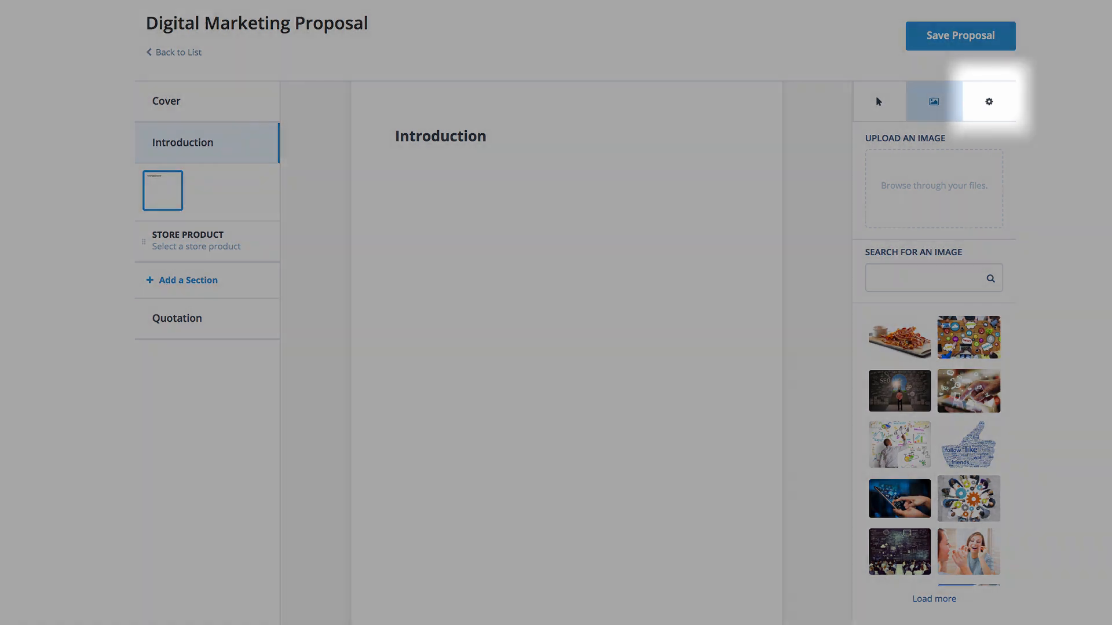
{"action": "left_click", "coordinate": [988, 101]}
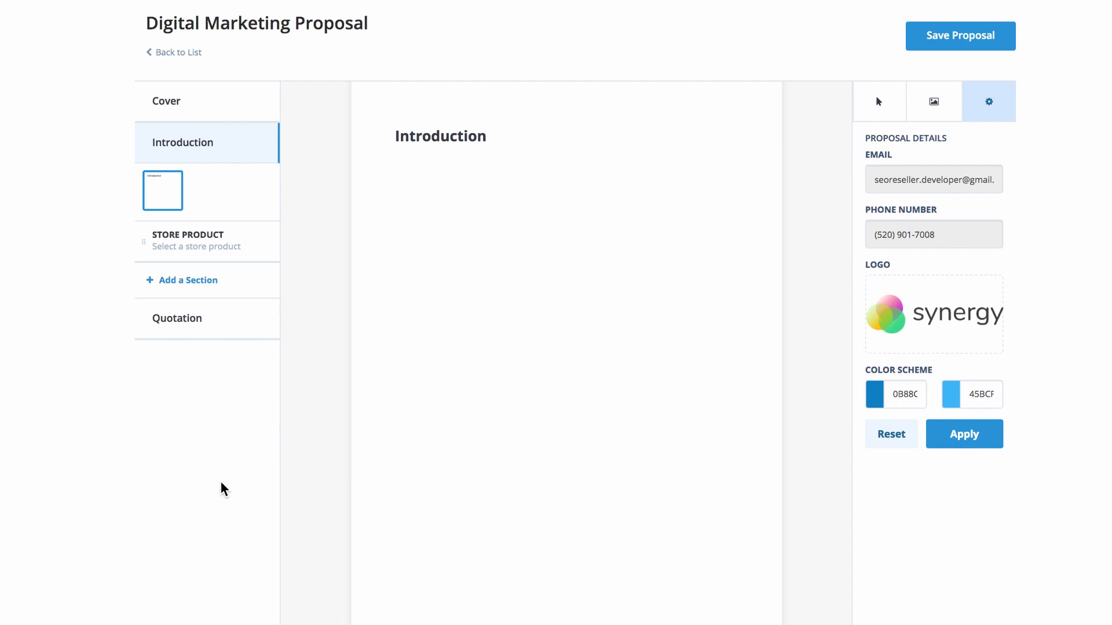
{"action": "left_click", "coordinate": [878, 101]}
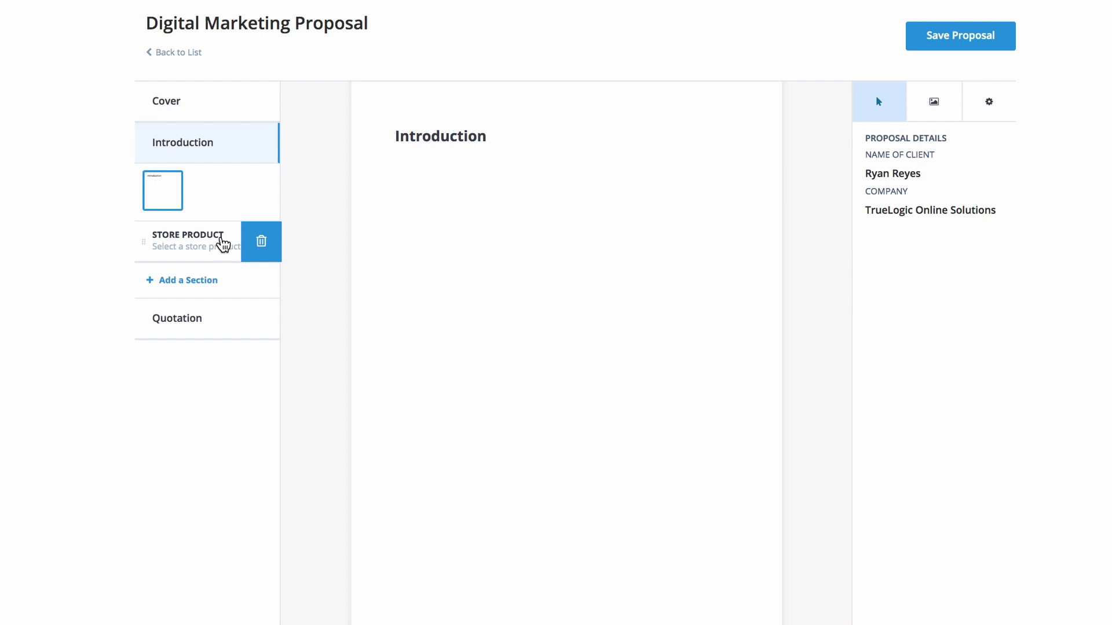
Add a Store Product section, preview Advanced Website Design, and cancel the pricing panel.
{"action": "left_click", "coordinate": [187, 239]}
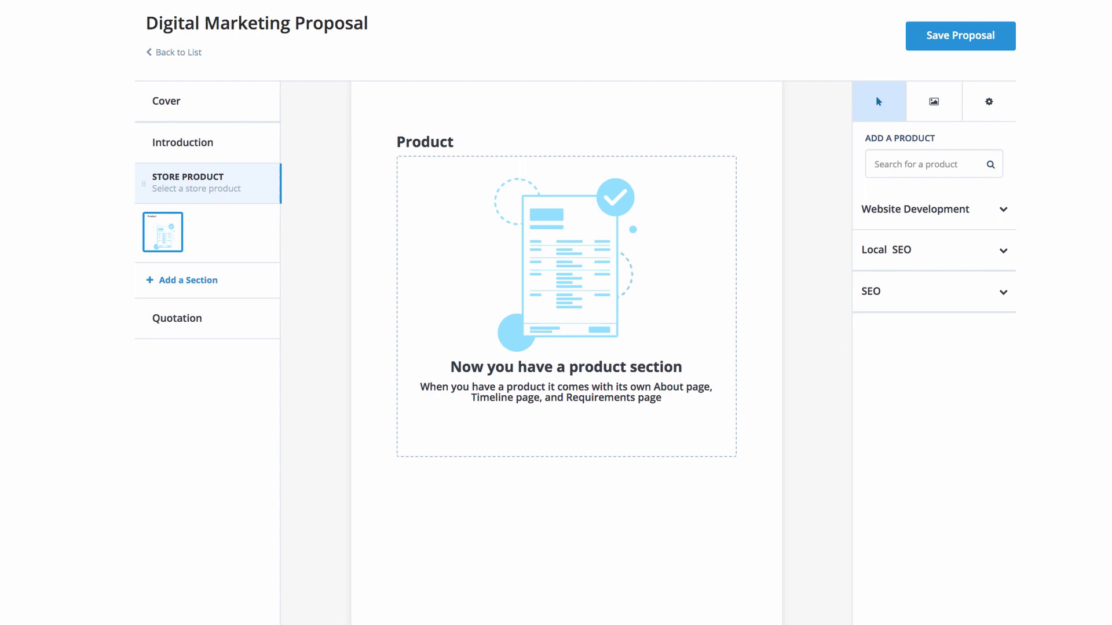
{"action": "left_click", "coordinate": [933, 208]}
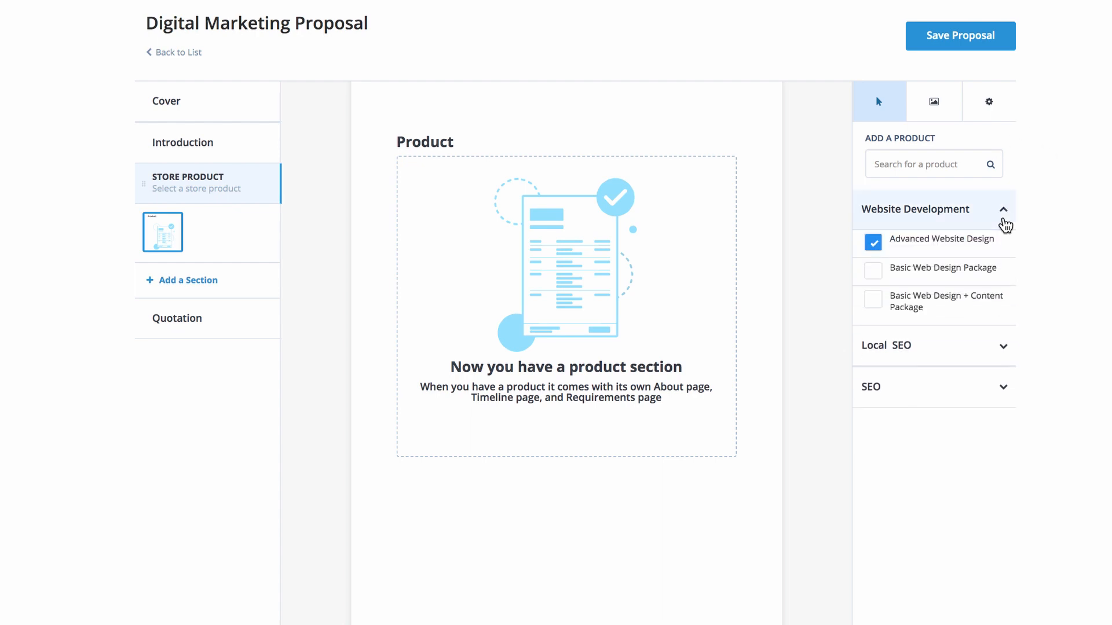
{"action": "left_click", "coordinate": [942, 239]}
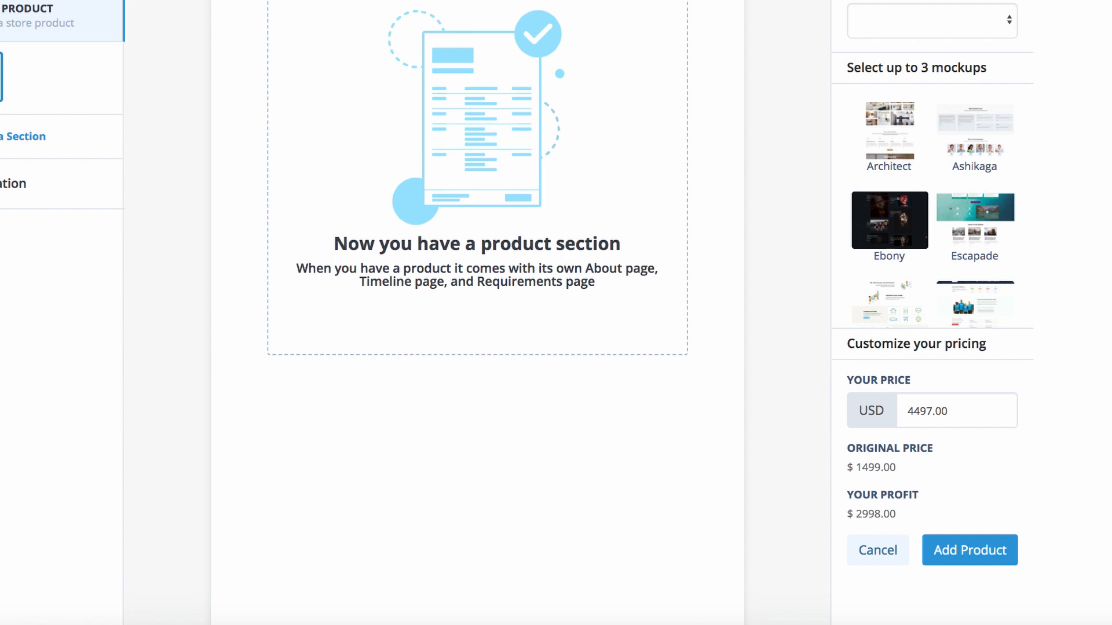
{"action": "left_click", "coordinate": [968, 550]}
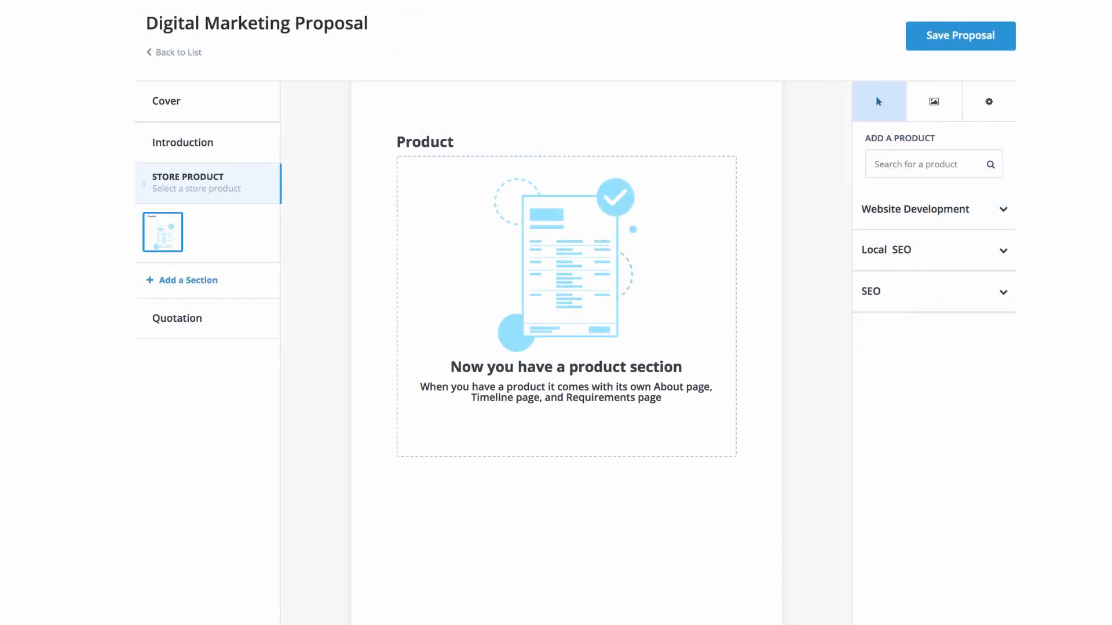
Add SEO Premium from the SEO category at its $1,725 price.
{"action": "left_click", "coordinate": [933, 291]}
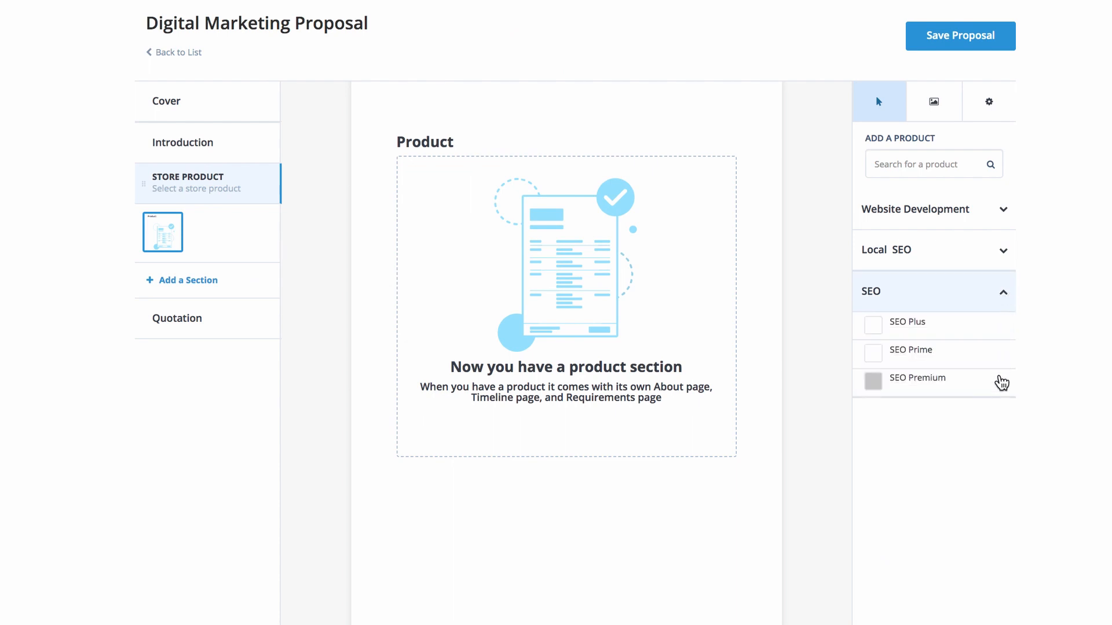
{"action": "left_click", "coordinate": [916, 378]}
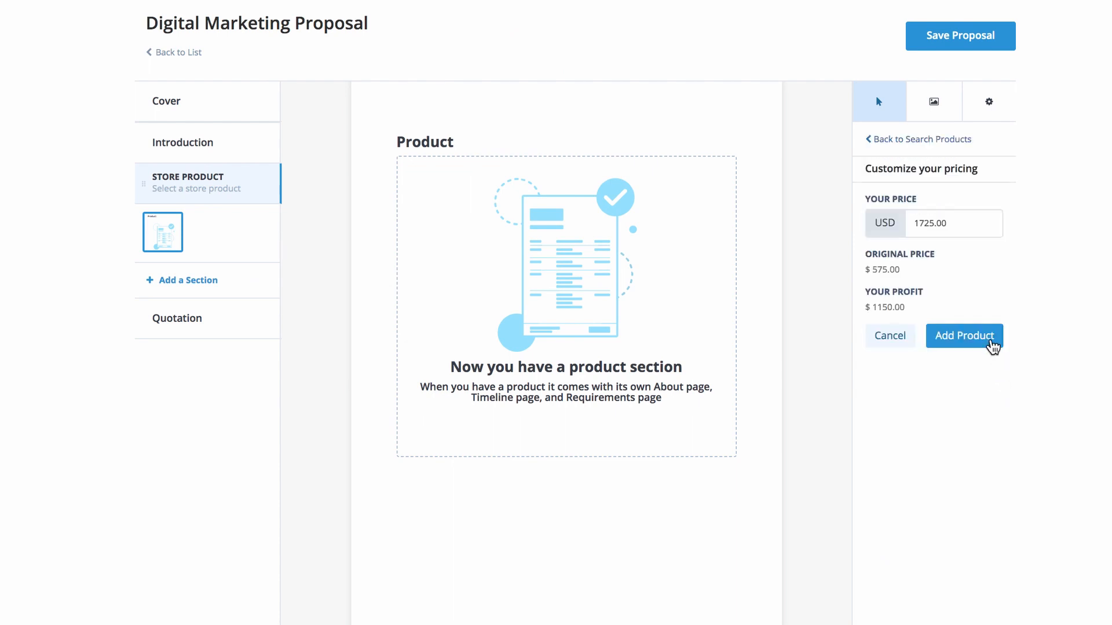
{"action": "left_click", "coordinate": [963, 335]}
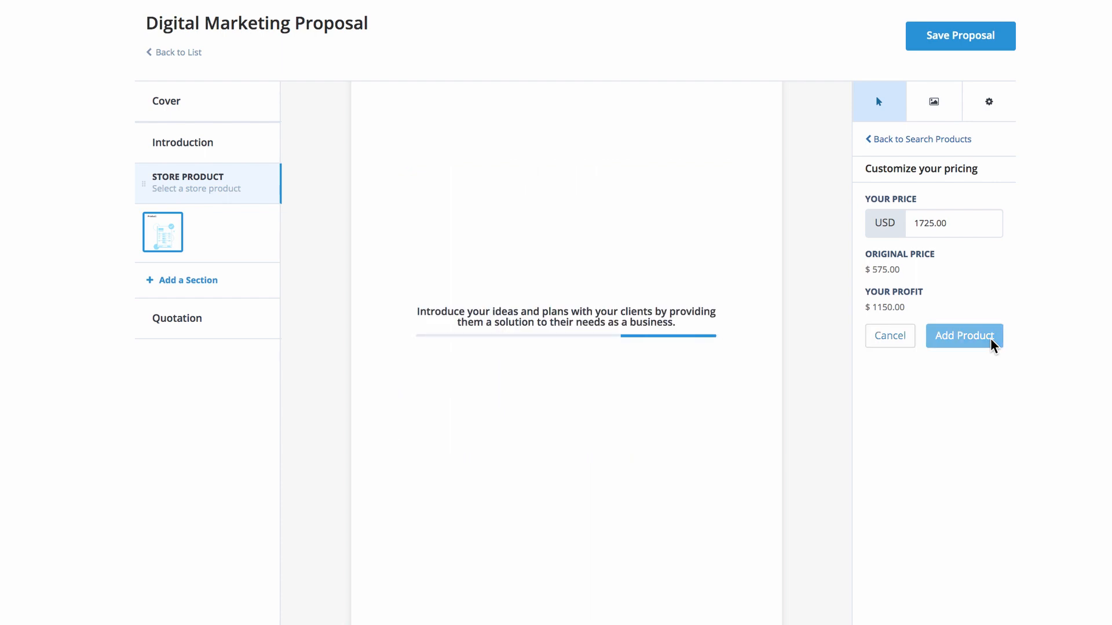
{"action": "left_click", "coordinate": [963, 335]}
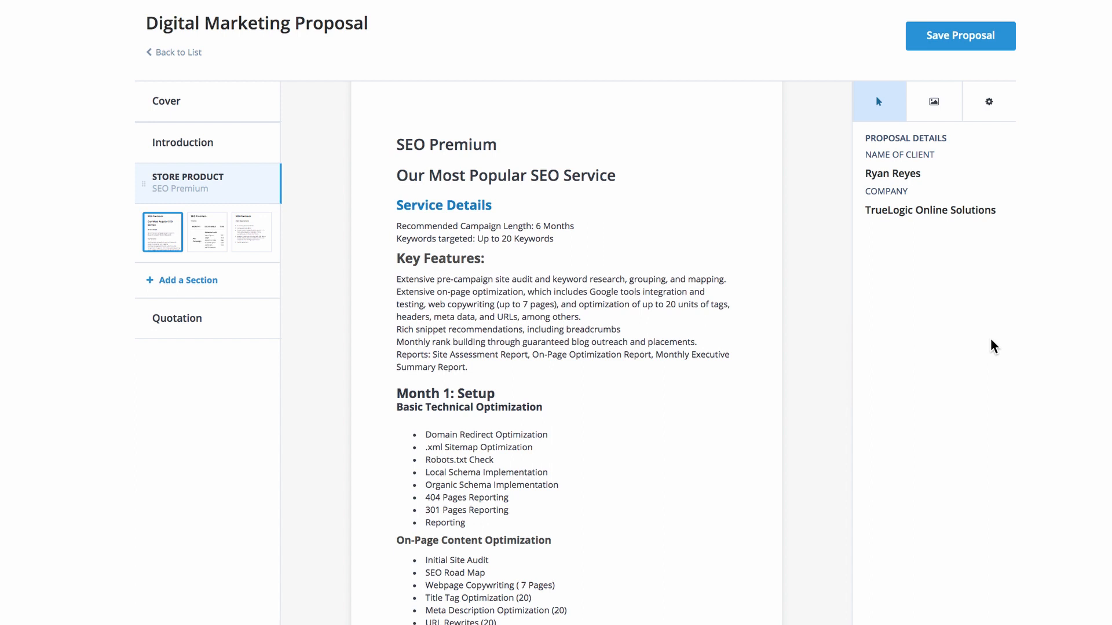
{"action": "mouse_move", "coordinate": [988, 348]}
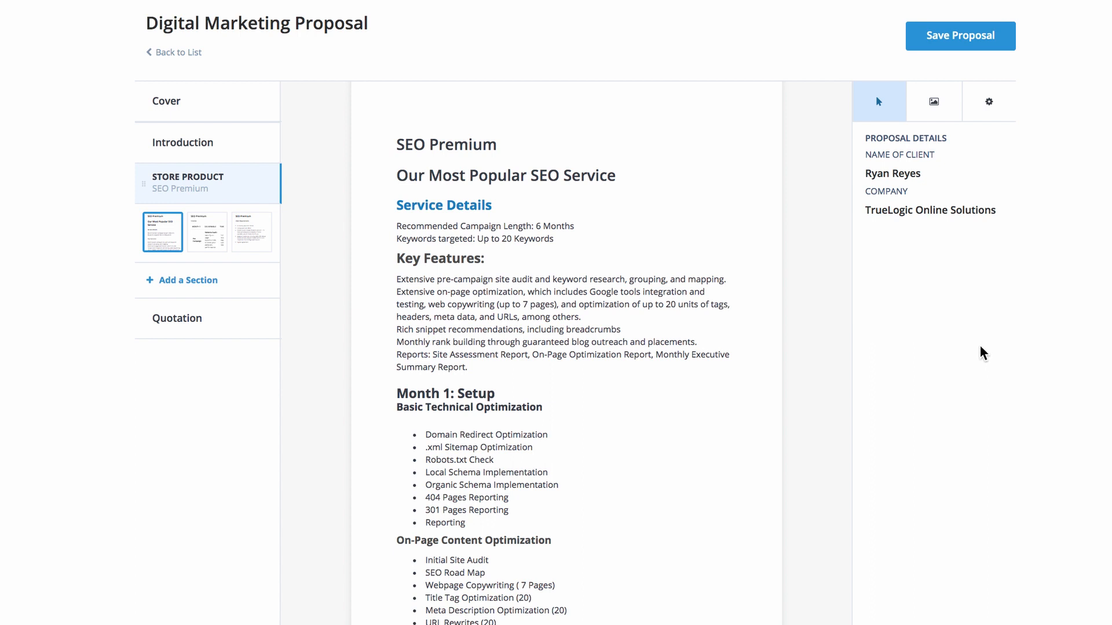
Browse the SEO Premium timeline and client requirements pages, then view the quotation.
{"action": "left_click", "coordinate": [206, 232]}
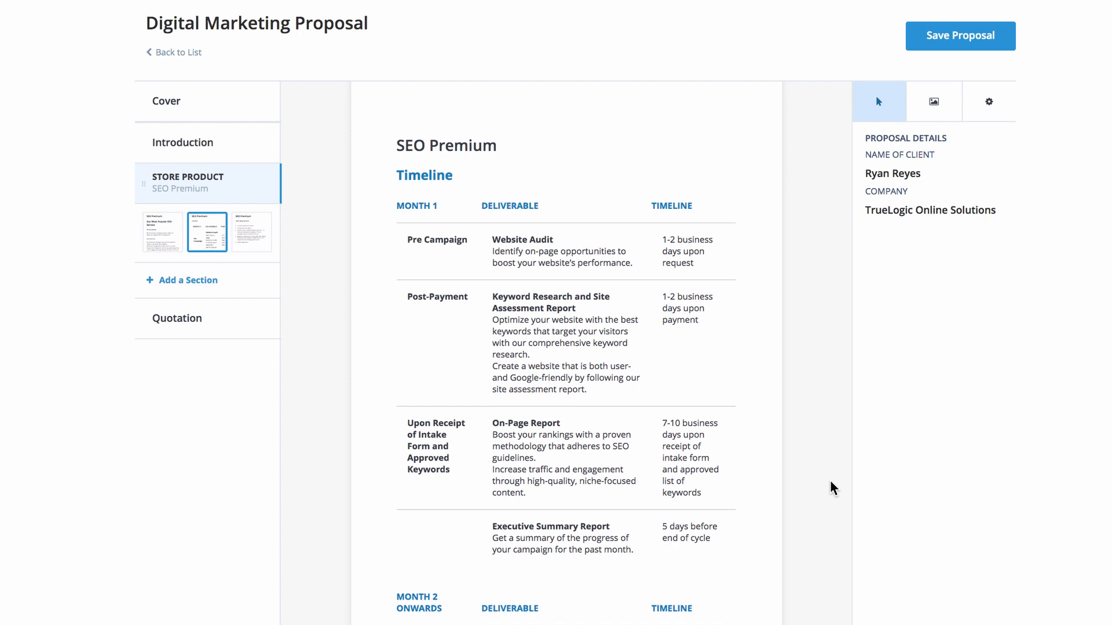
{"action": "left_click", "coordinate": [251, 232]}
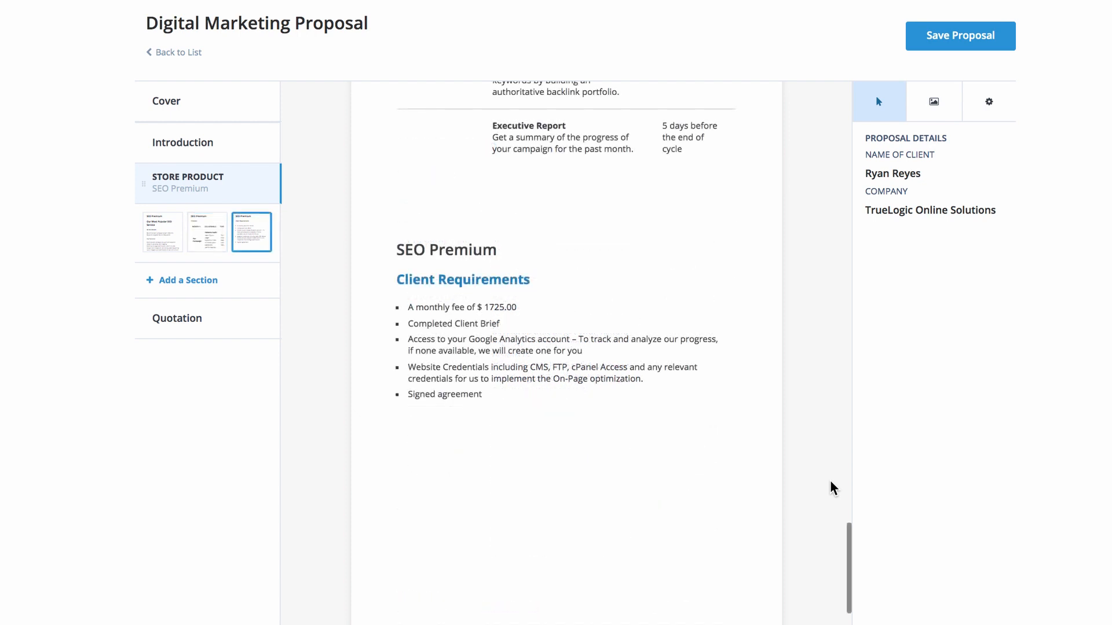
{"action": "left_click", "coordinate": [177, 317]}
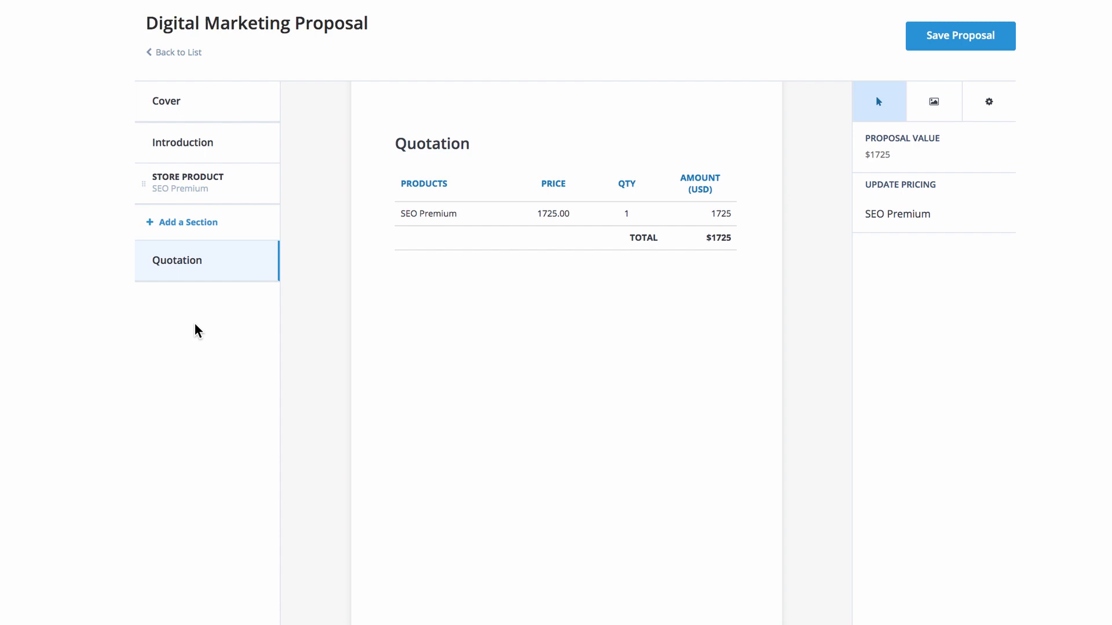
{"action": "mouse_move", "coordinate": [340, 460]}
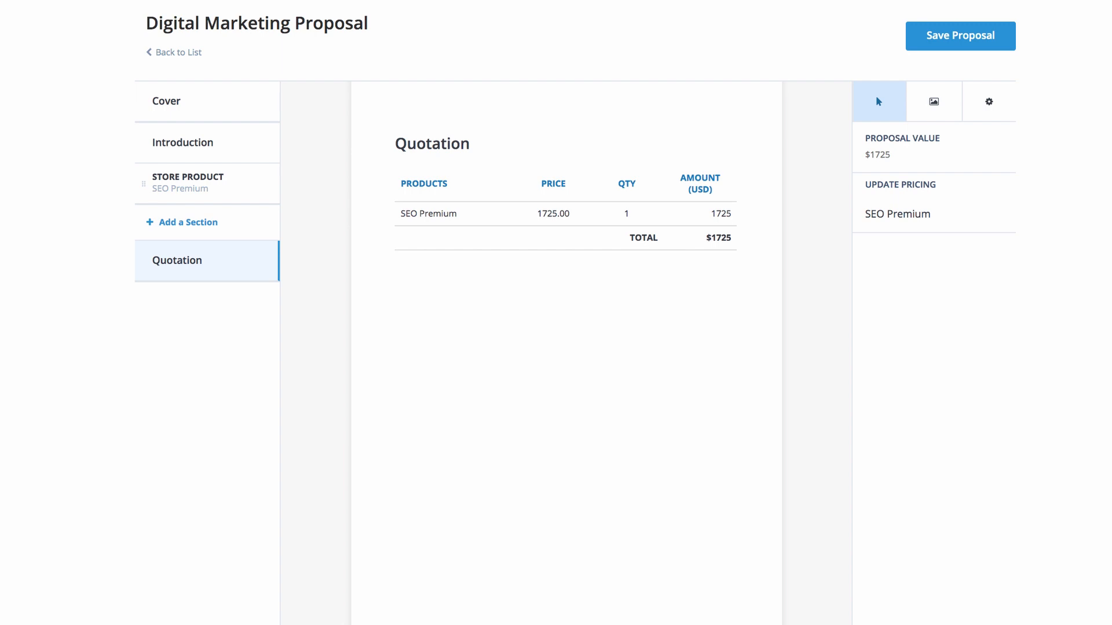
{"action": "mouse_move", "coordinate": [184, 233]}
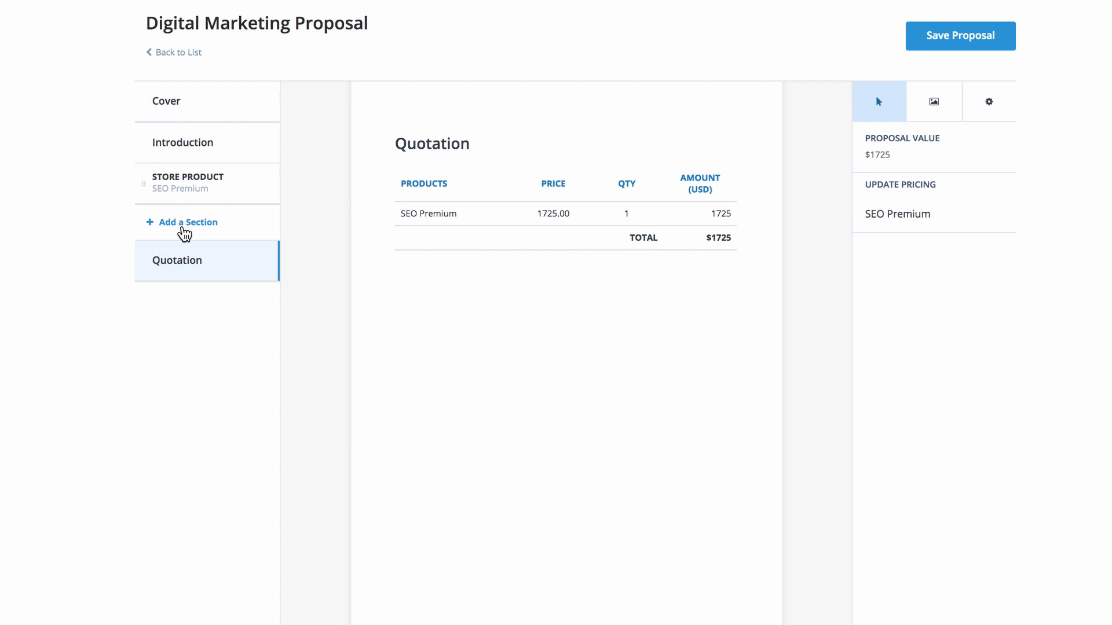
{"action": "left_click", "coordinate": [187, 222]}
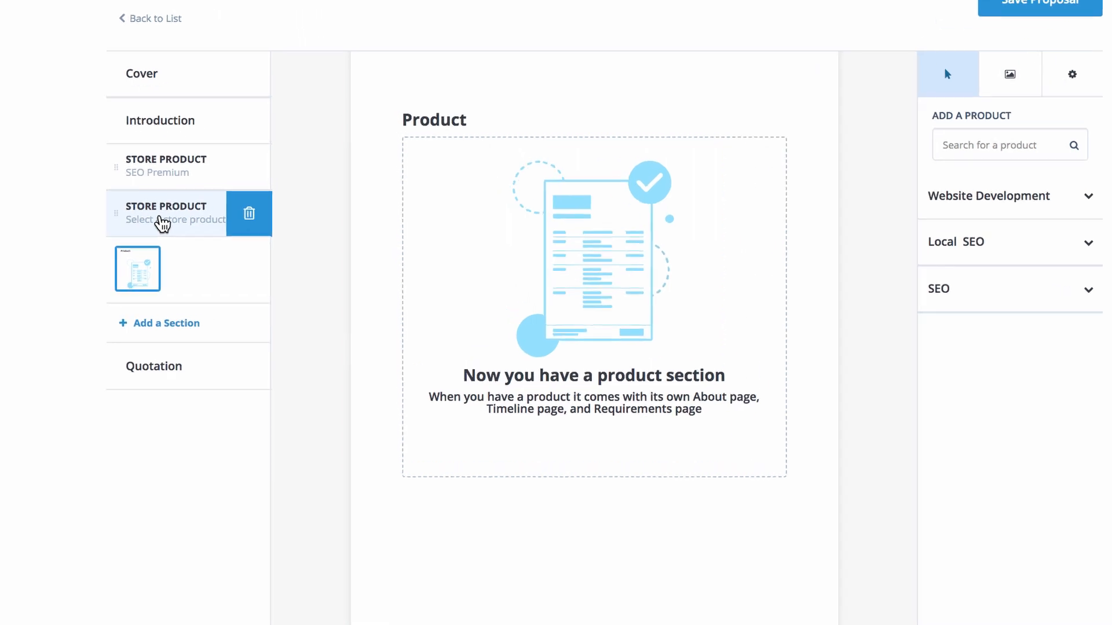
Move the blank Store Product section above SEO Premium and delete it.
{"action": "scroll", "scroll_direction": "down", "scroll_amount": 3}
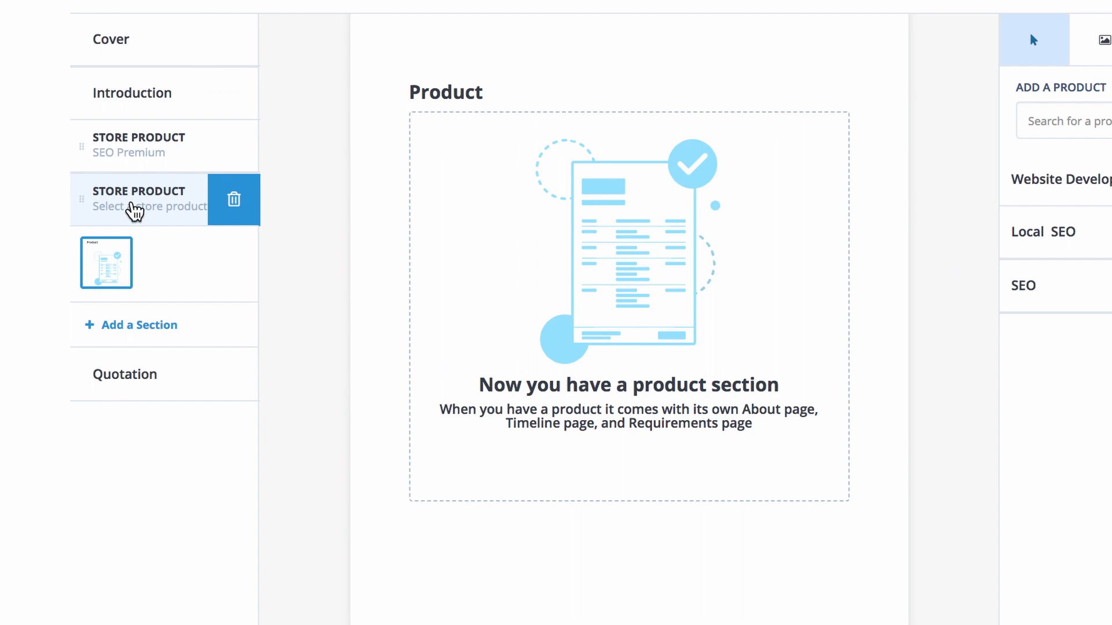
{"action": "left_click_drag", "start_coordinate": [135, 205], "coordinate": [135, 142]}
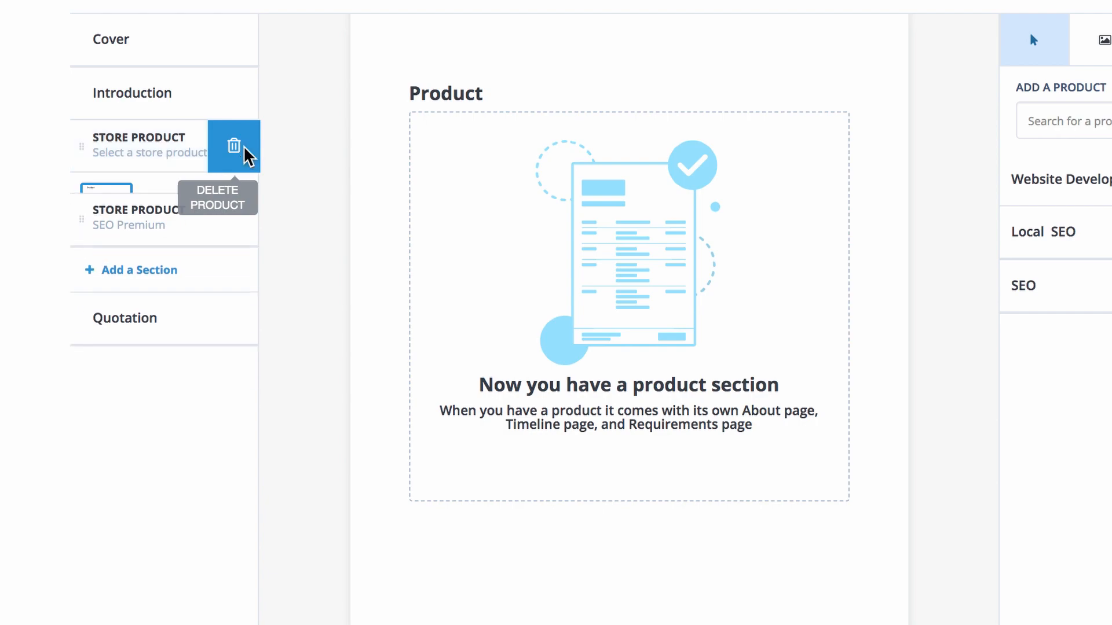
{"action": "left_click", "coordinate": [234, 145]}
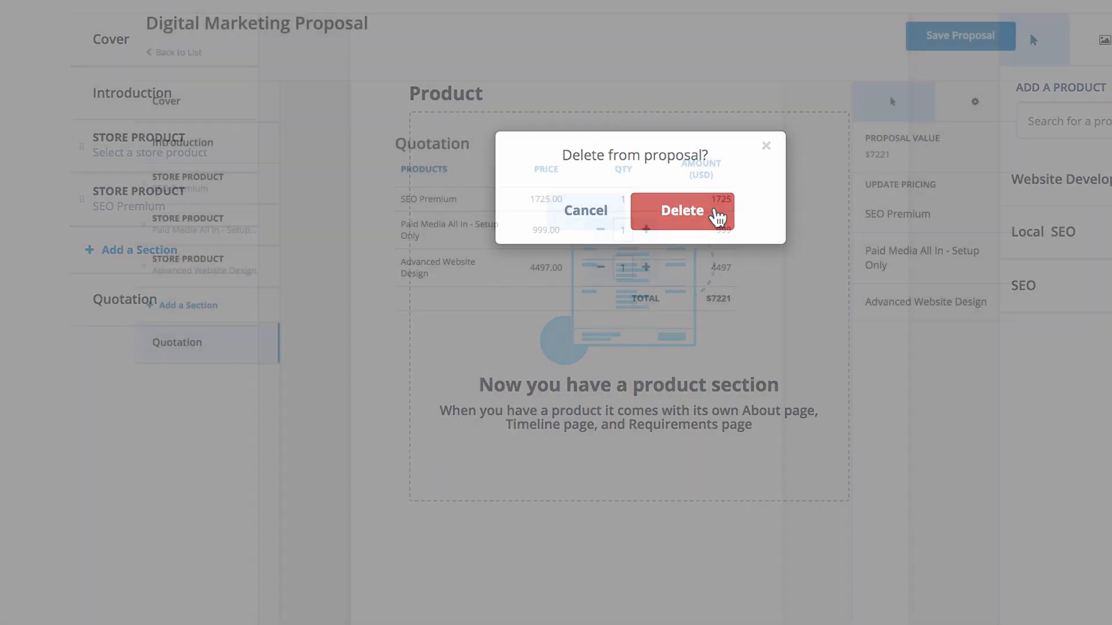
{"action": "left_click", "coordinate": [585, 210]}
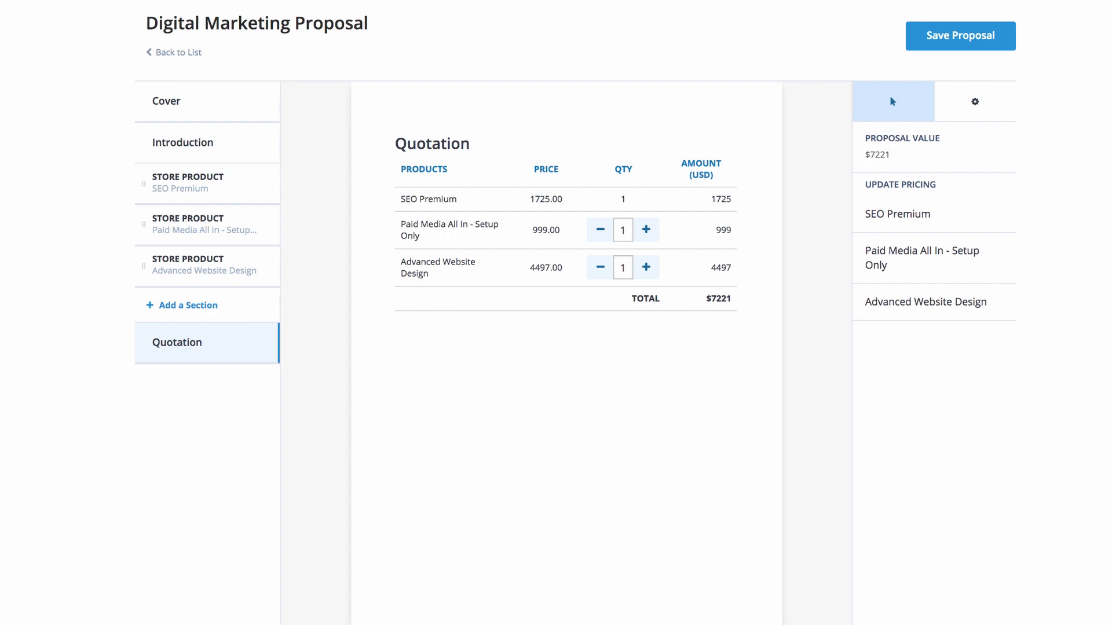
Review the quotation's three products and $7221 total.
{"action": "left_click", "coordinate": [167, 100]}
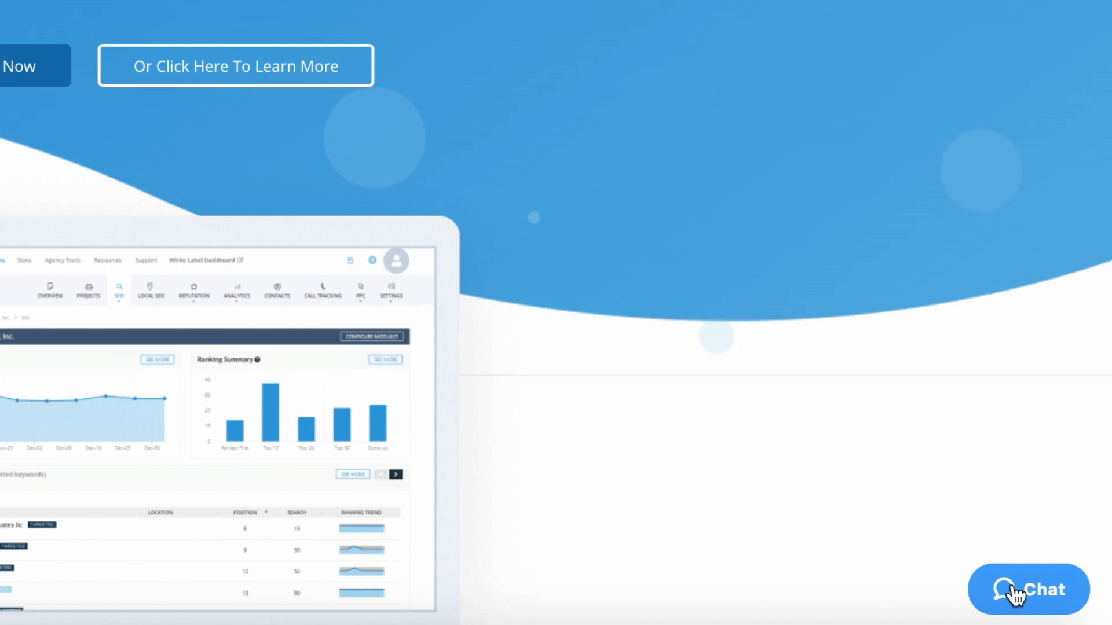
Open the Connect with us chat form to reach SEOReseller support.
{"action": "left_click", "coordinate": [1028, 590]}
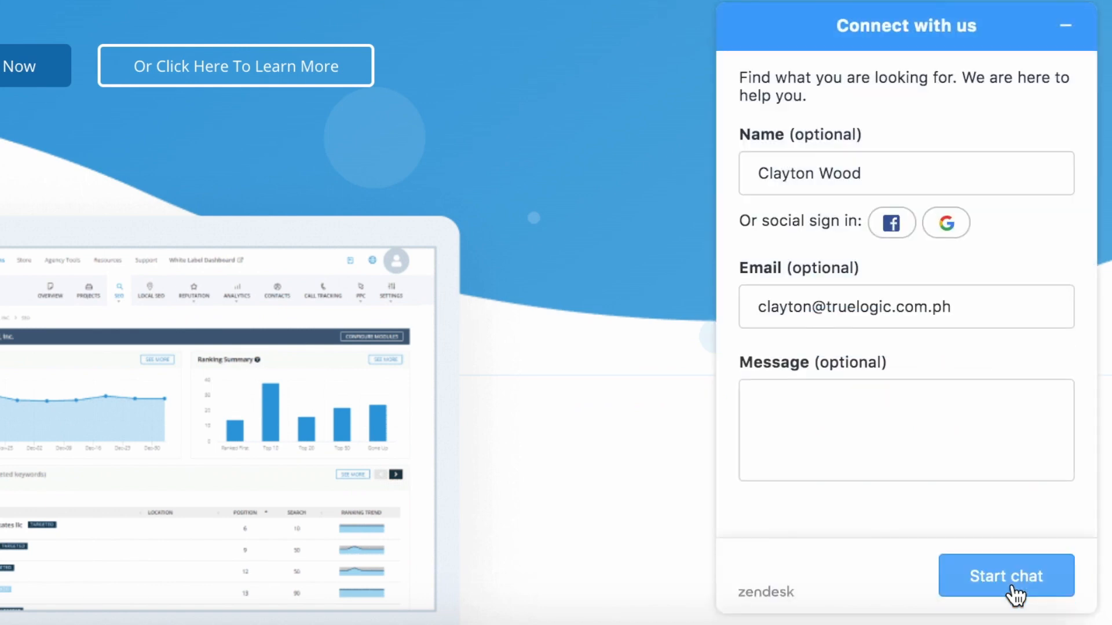